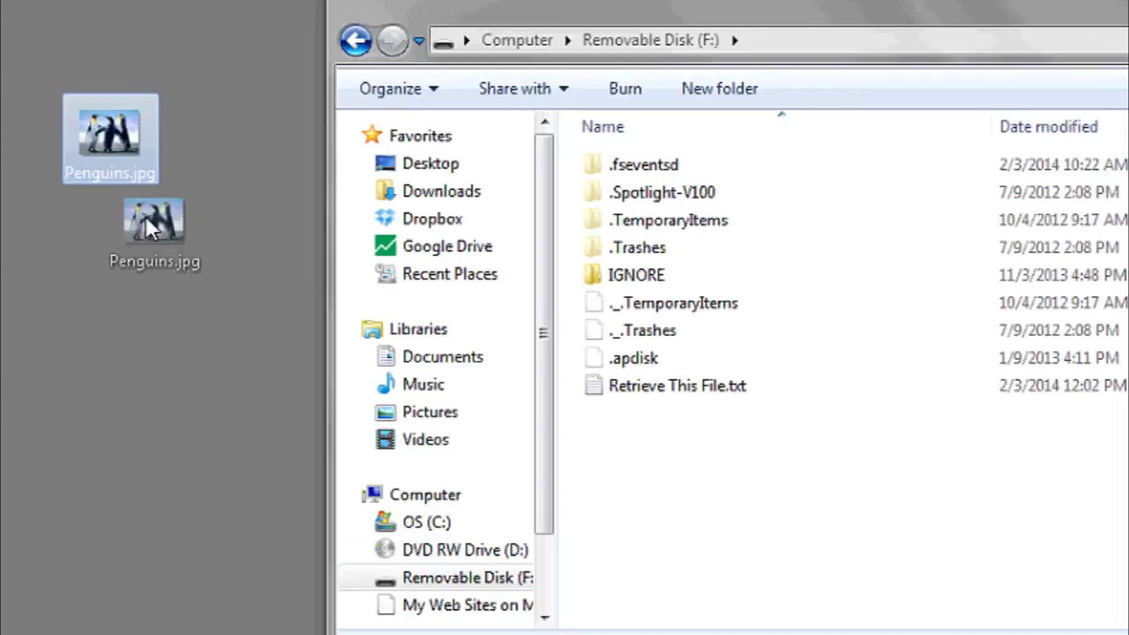
Step: Reach the Computer overview of drives from the Start menu
left_click_drag(155, 221, 674, 476)
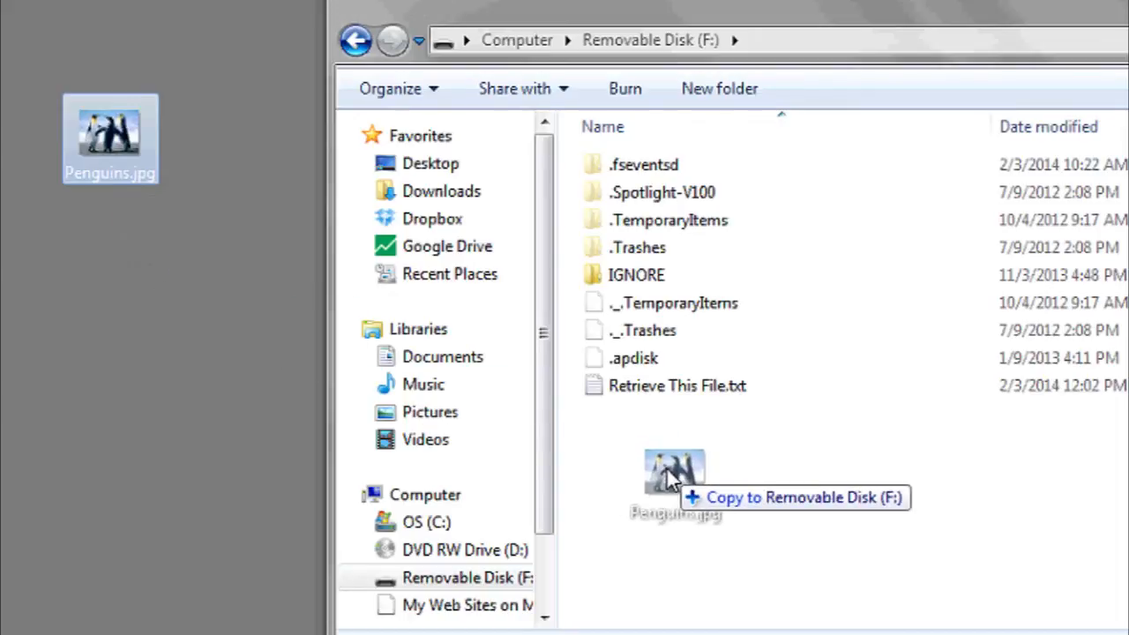
left_click(22, 618)
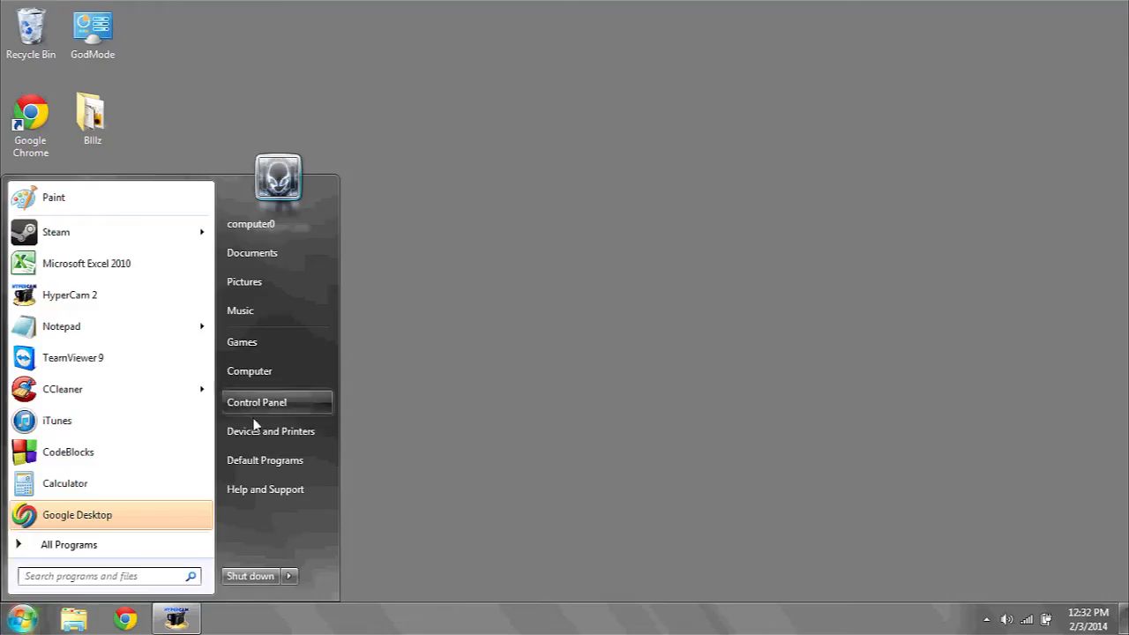
left_click(250, 371)
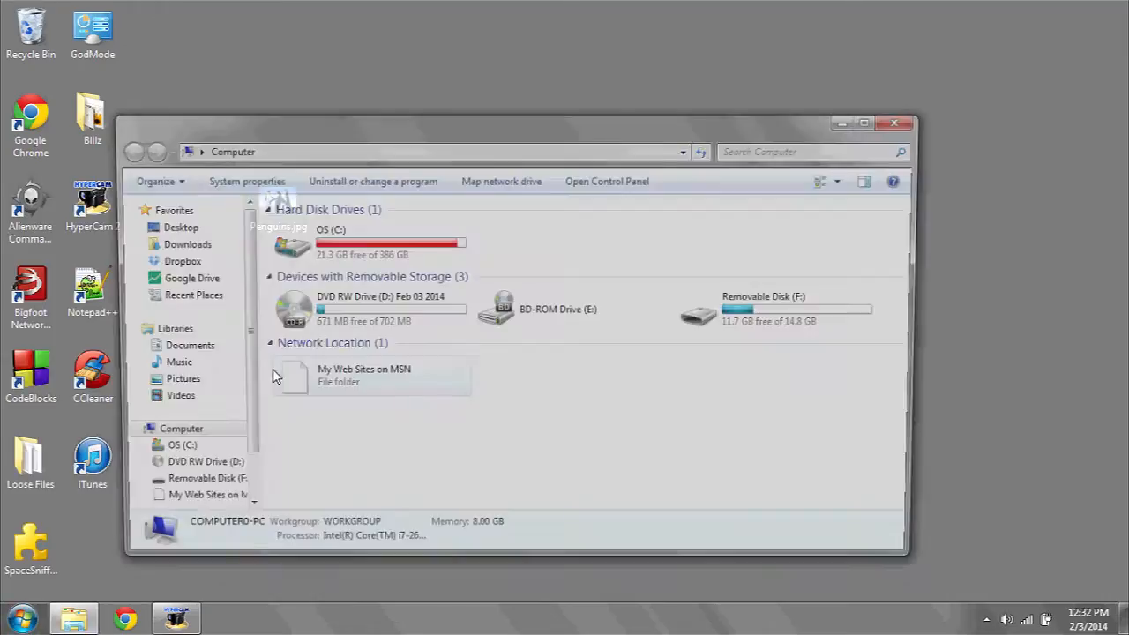
Step: Open Removable Disk (F:) so its folders and files are listed
left_click(773, 309)
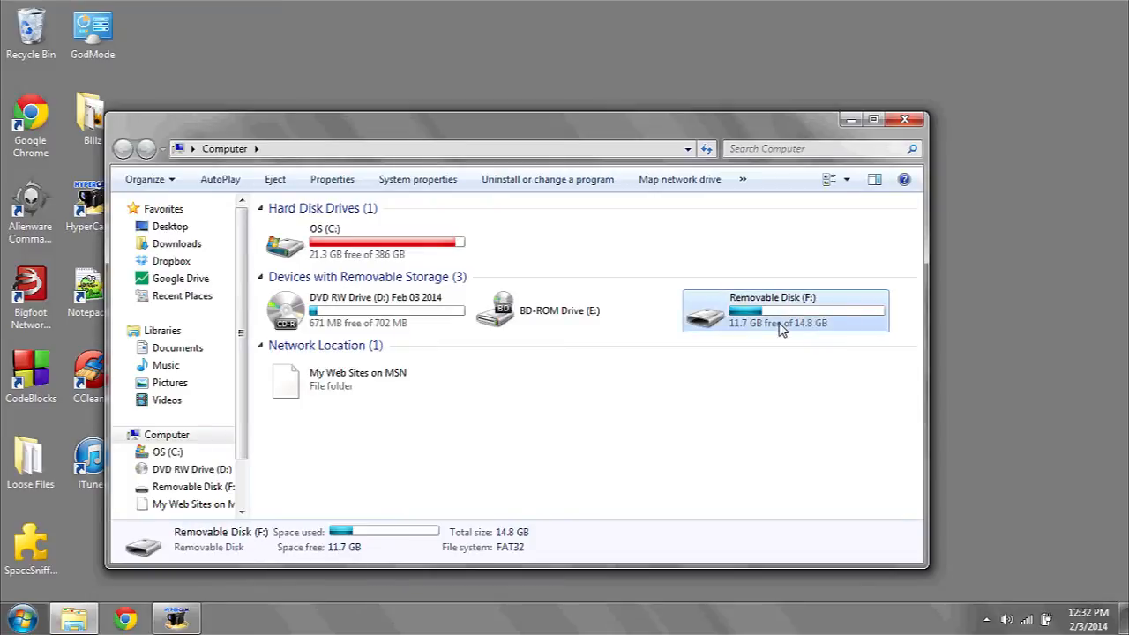
left_click(873, 120)
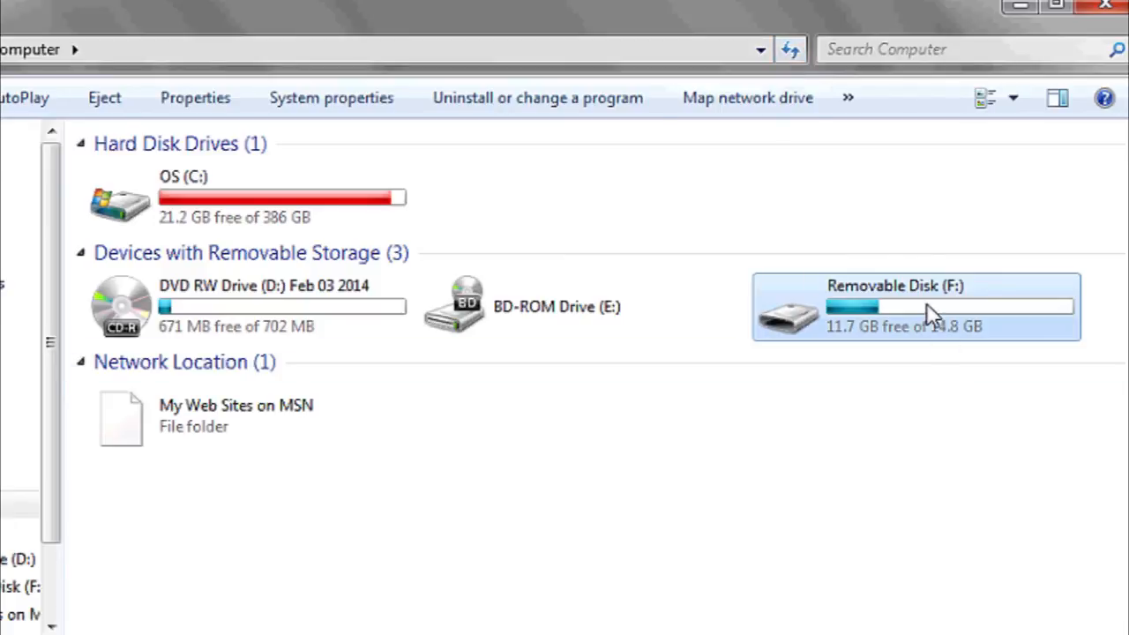
double_click(896, 307)
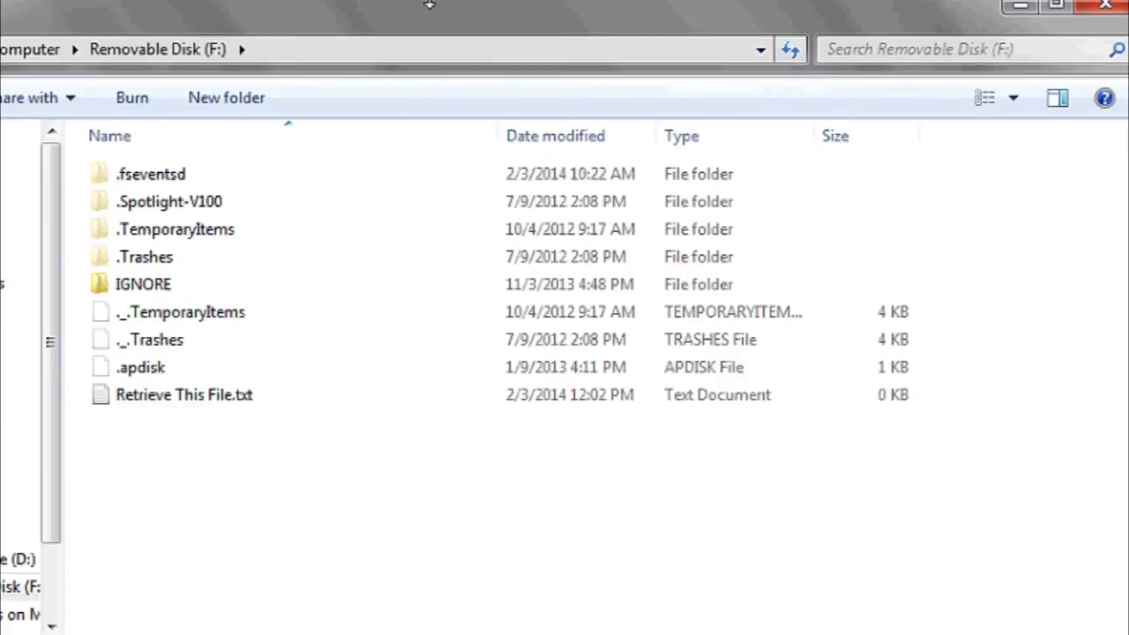
mouse_move(424, 14)
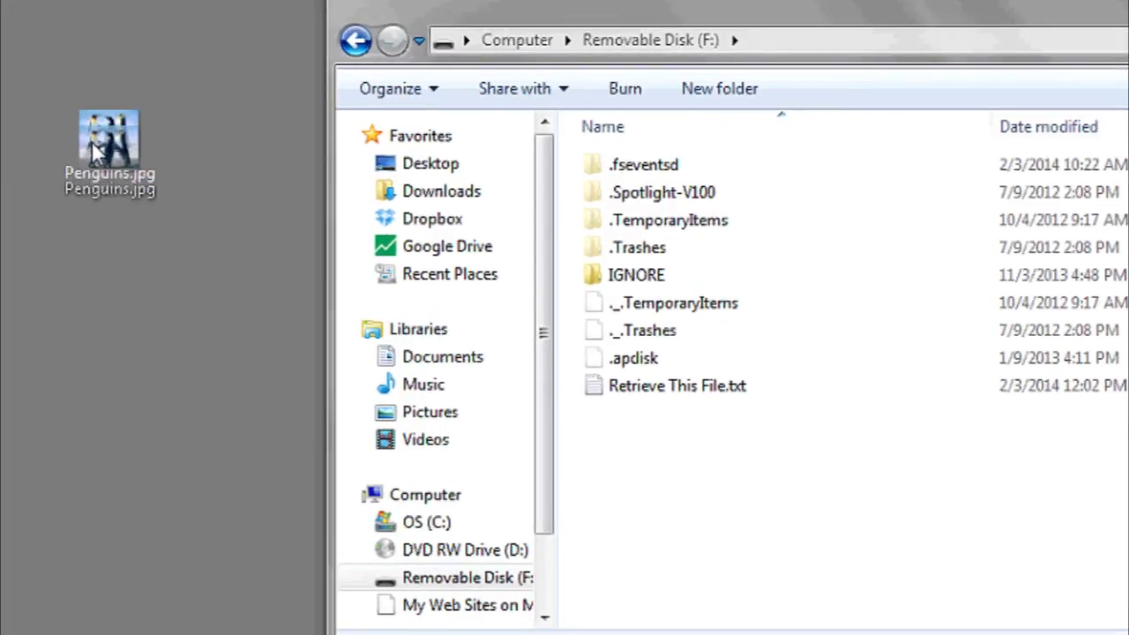
Step: Drag Penguins.jpg from the desktop into the Removable Disk (F:) file list
left_click(110, 133)
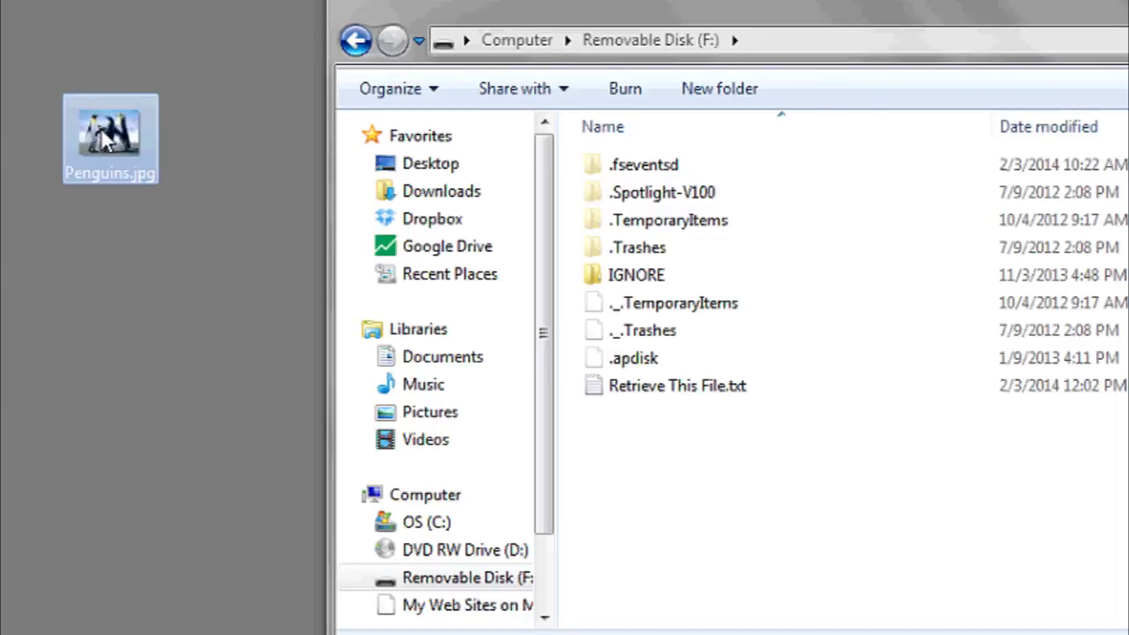
left_click_drag(110, 132, 155, 221)
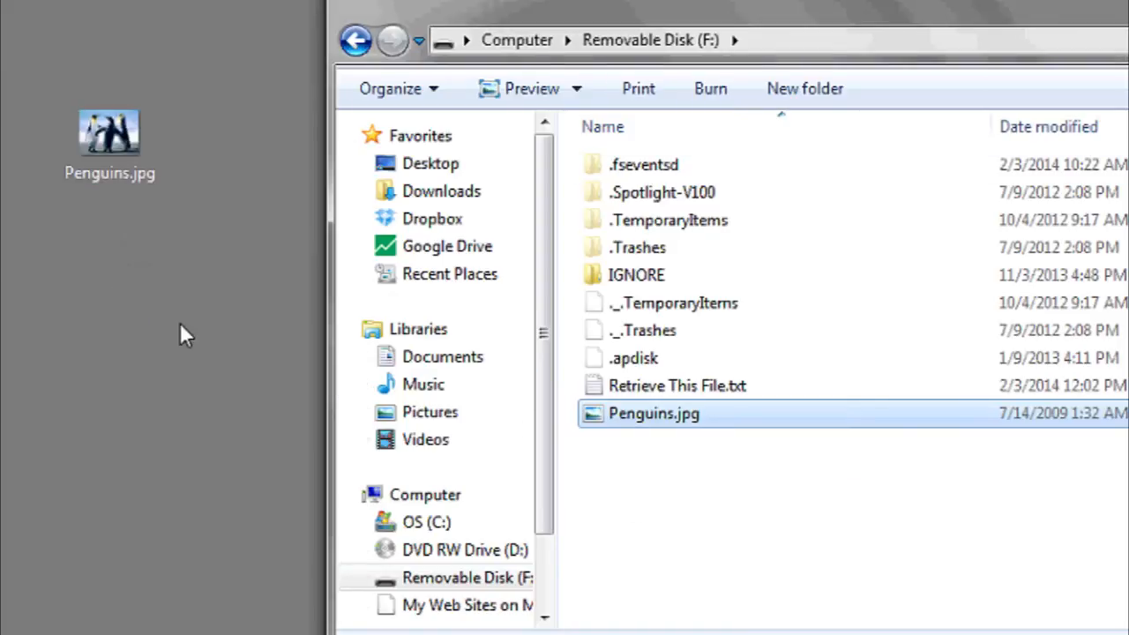
mouse_move(194, 344)
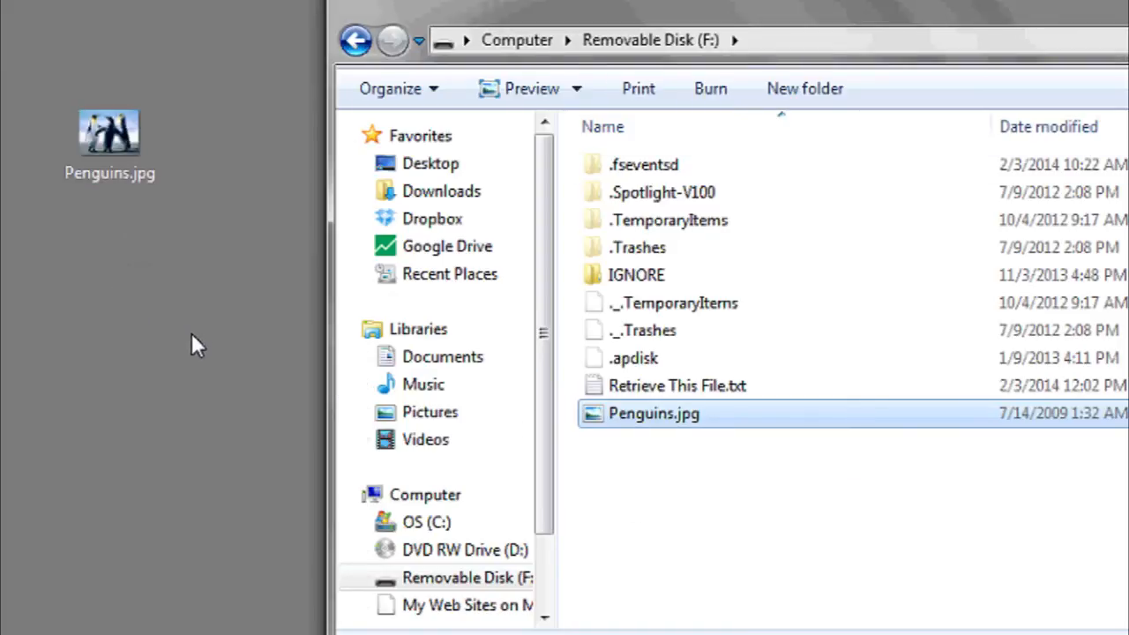
Step: Copy desktop Penguins.jpg to the clipboard and bring up the F: folder's context menu for pasting
left_click(110, 133)
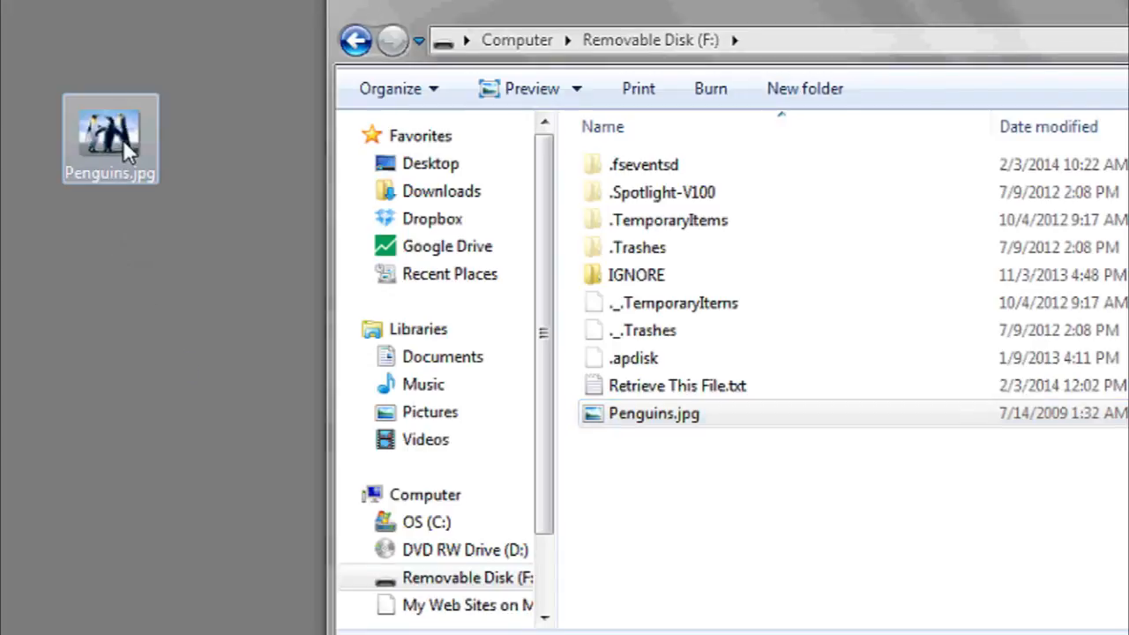
right_click(109, 132)
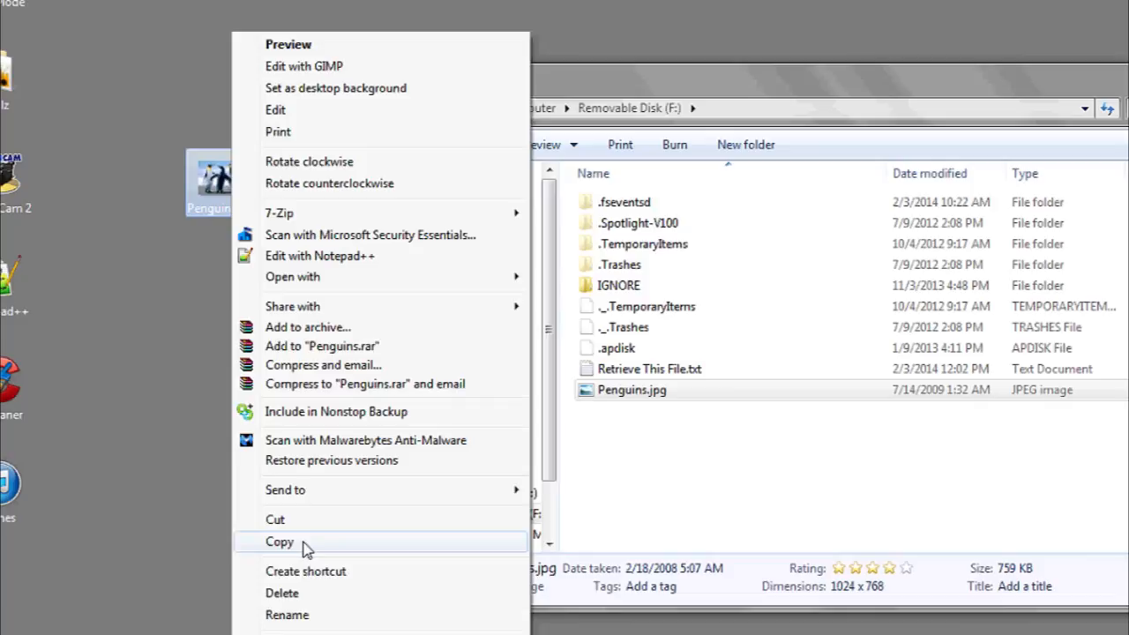
left_click(279, 542)
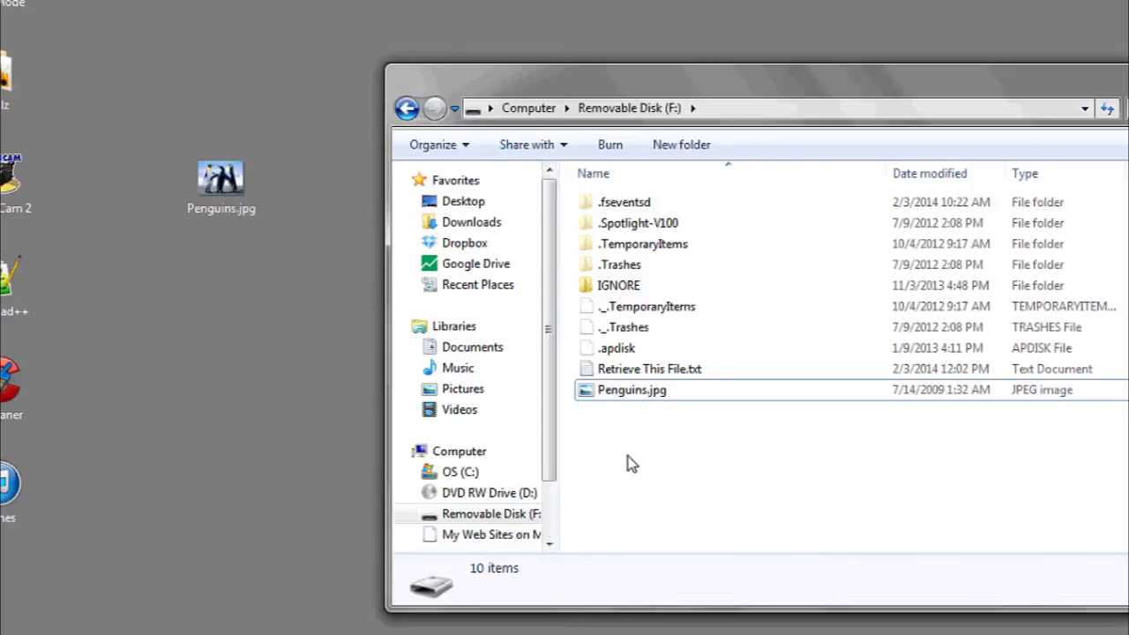
right_click(632, 462)
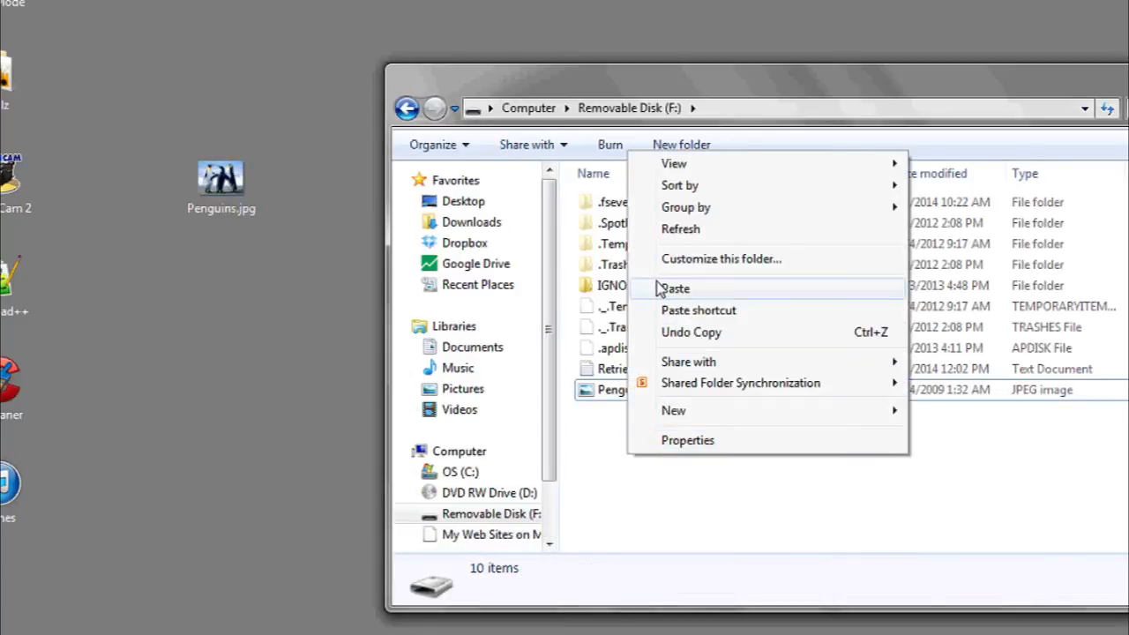